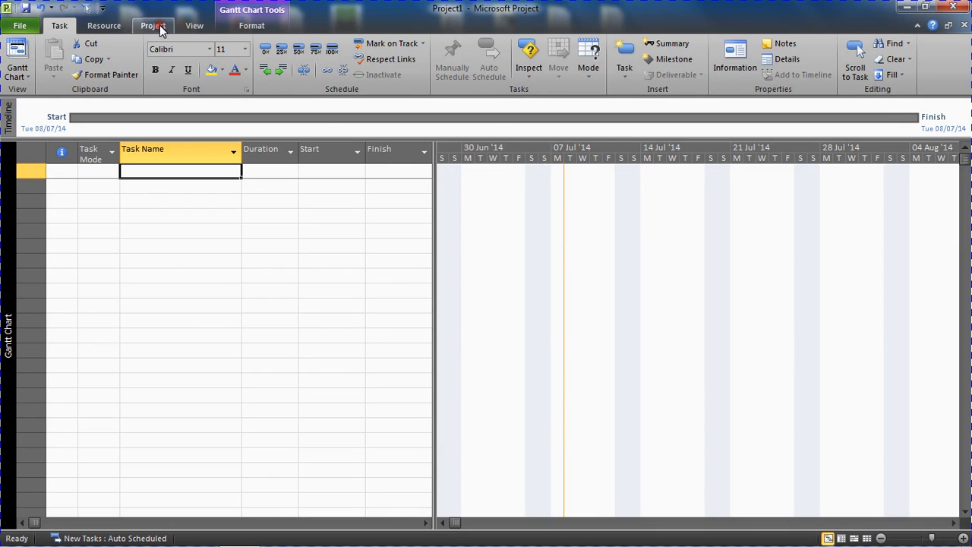
# Switch the ribbon to the Project tab to show project-wide commands.
pyautogui.click(153, 25)
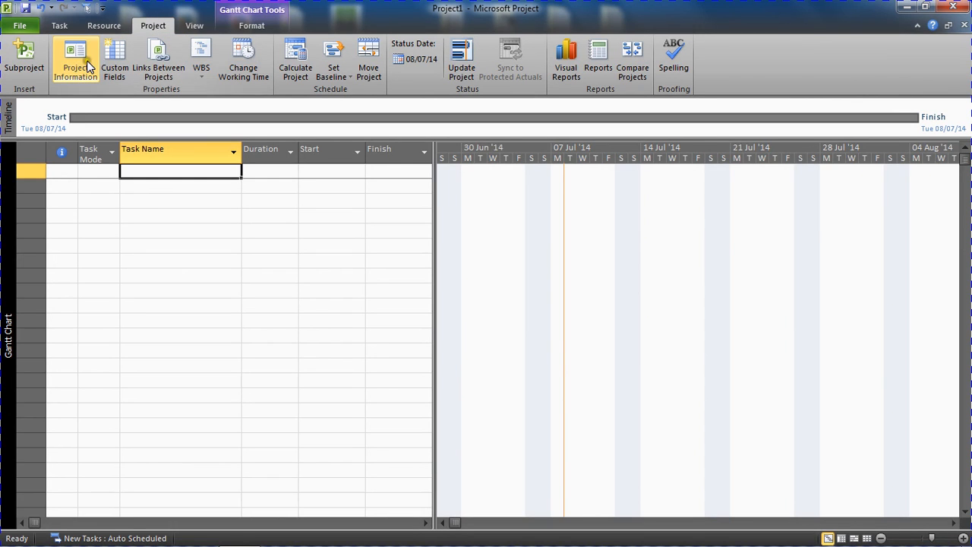
pyautogui.moveTo(75, 61)
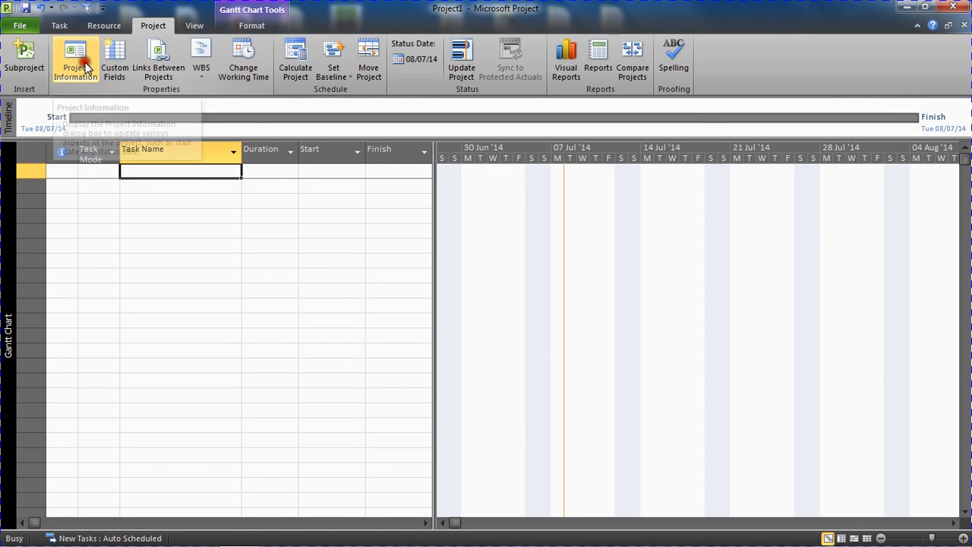
# In Project Information, pick Standard from the Calendar dropdown.
pyautogui.click(75, 61)
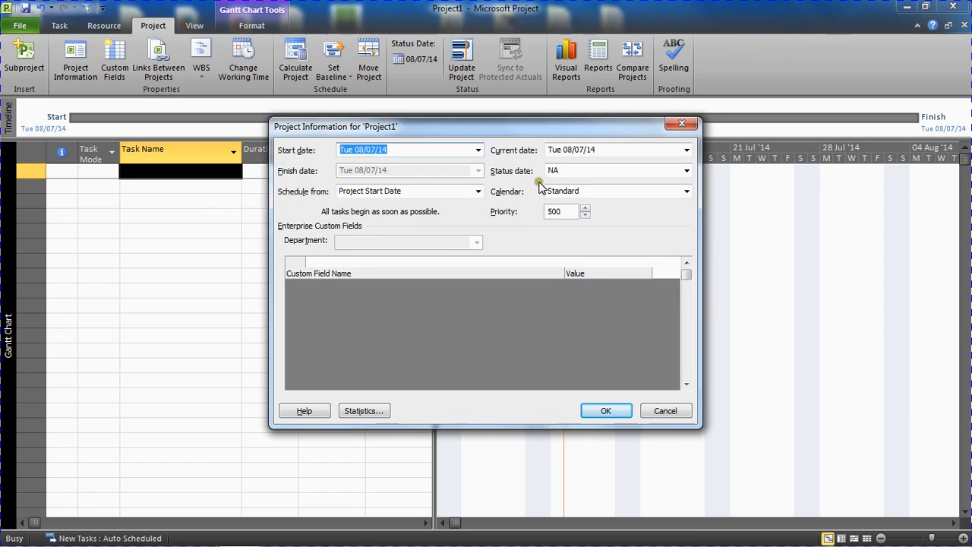
pyautogui.click(687, 191)
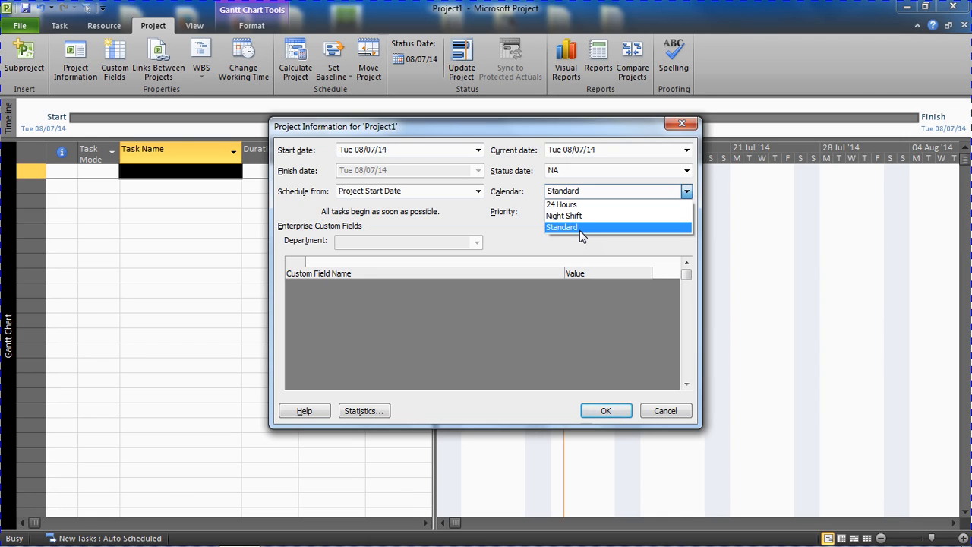
pyautogui.click(562, 227)
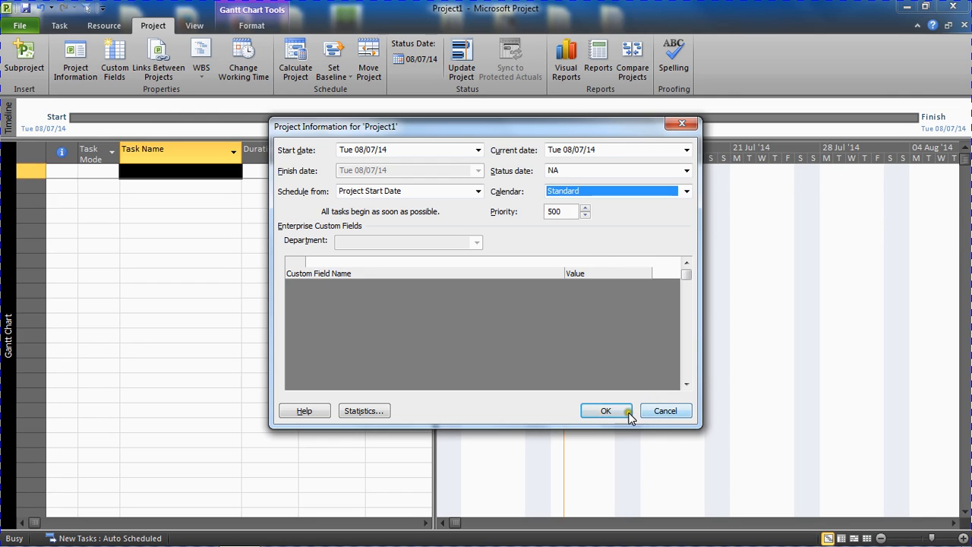
# Confirm Project Information with Standard kept as the project calendar.
pyautogui.click(606, 410)
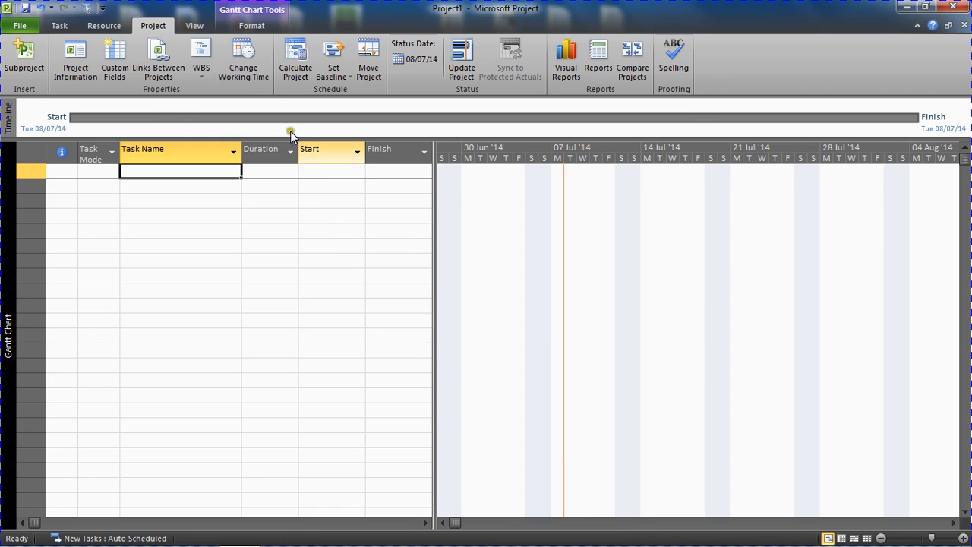
pyautogui.moveTo(243, 61)
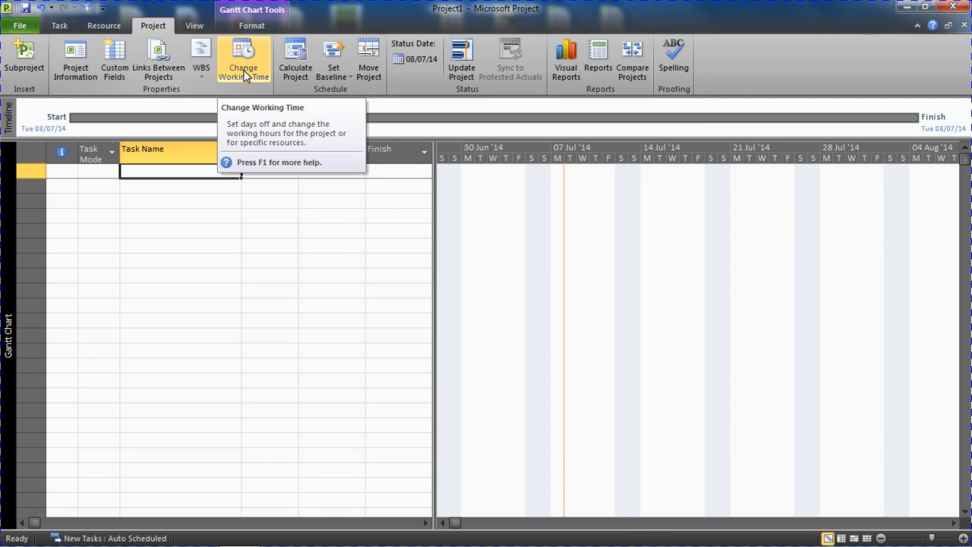
# Open Change Working Time for the Standard calendar.
pyautogui.click(243, 61)
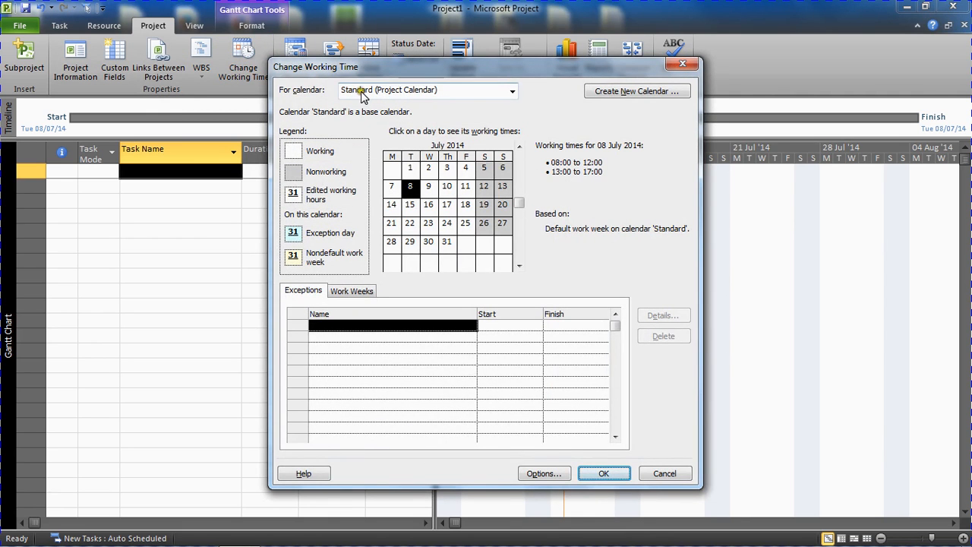
pyautogui.moveTo(424, 100)
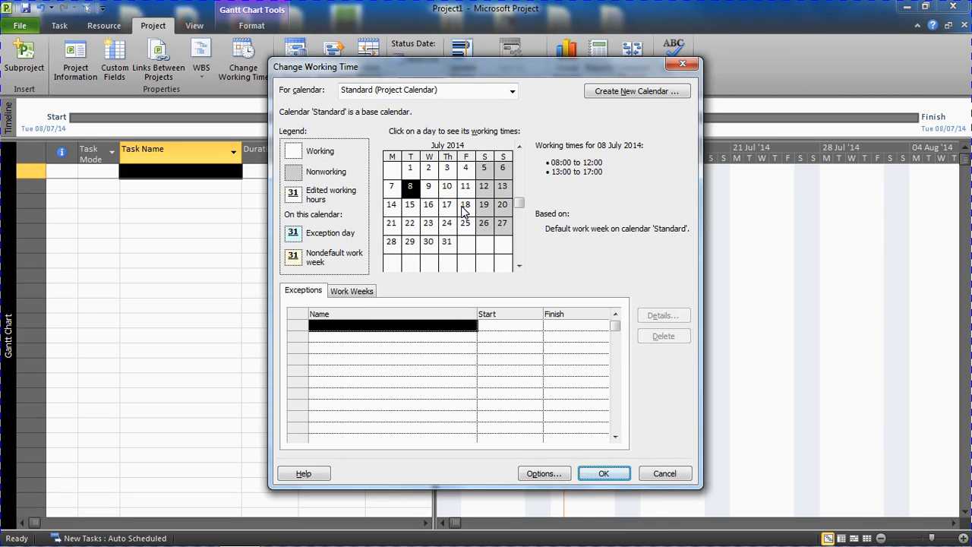
pyautogui.moveTo(496, 228)
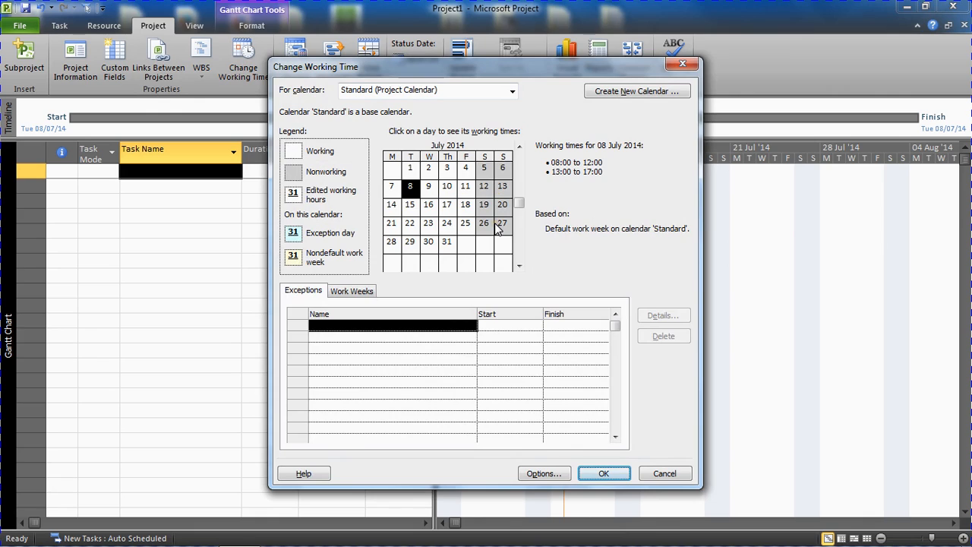
pyautogui.moveTo(564, 204)
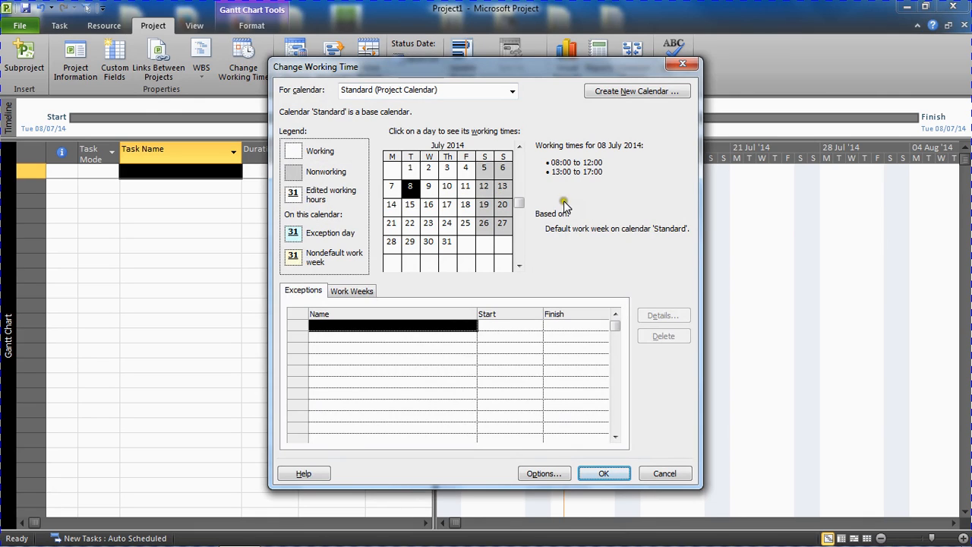
pyautogui.moveTo(590, 175)
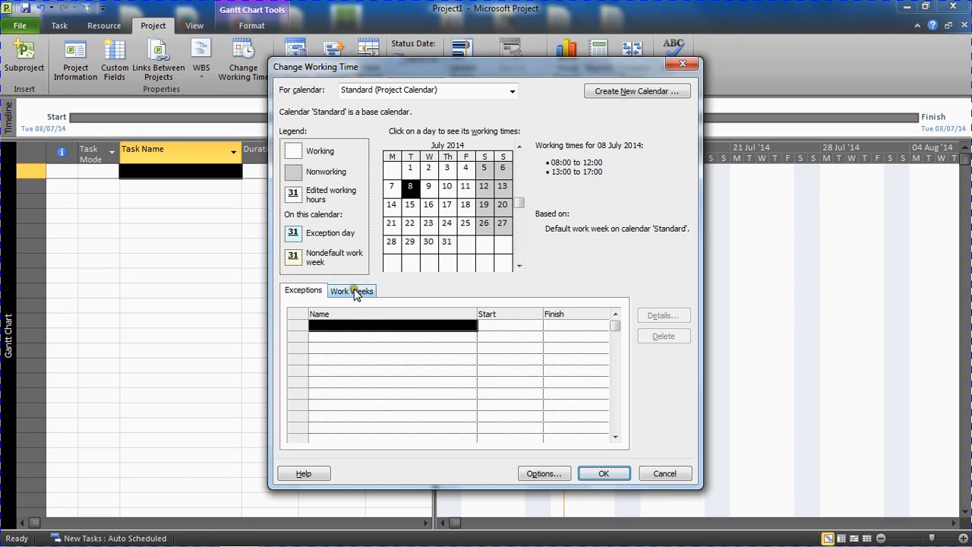
# Show the Work Weeks list containing the [Default] week.
pyautogui.click(352, 290)
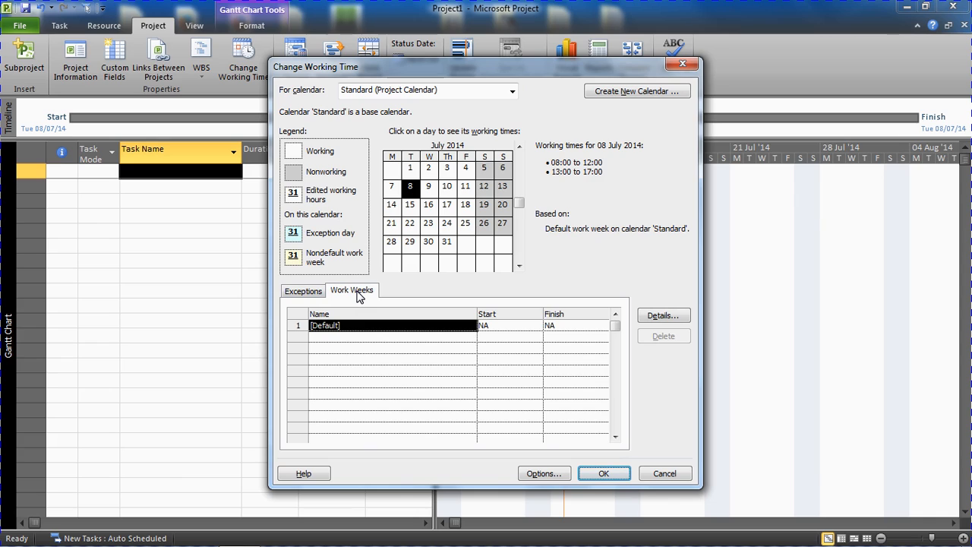
pyautogui.moveTo(545, 334)
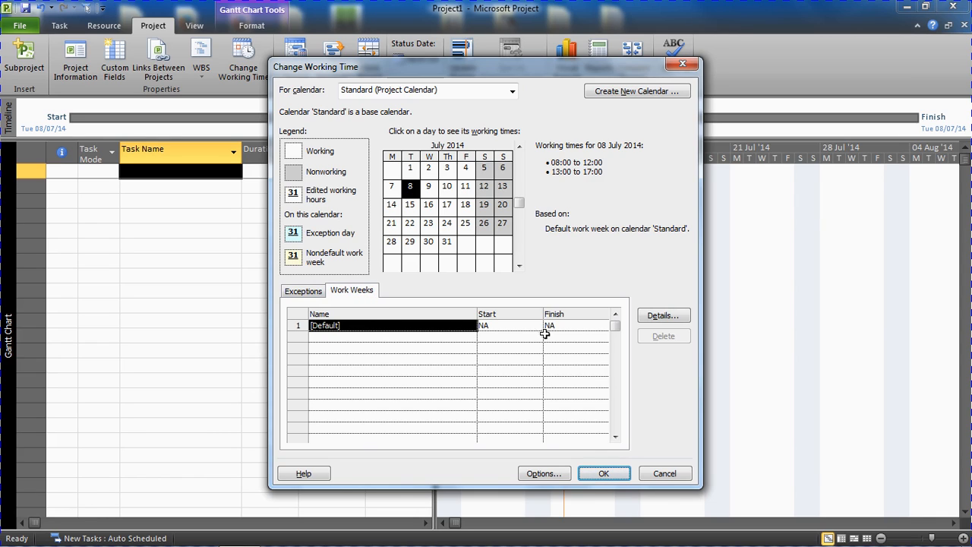
pyautogui.moveTo(663, 316)
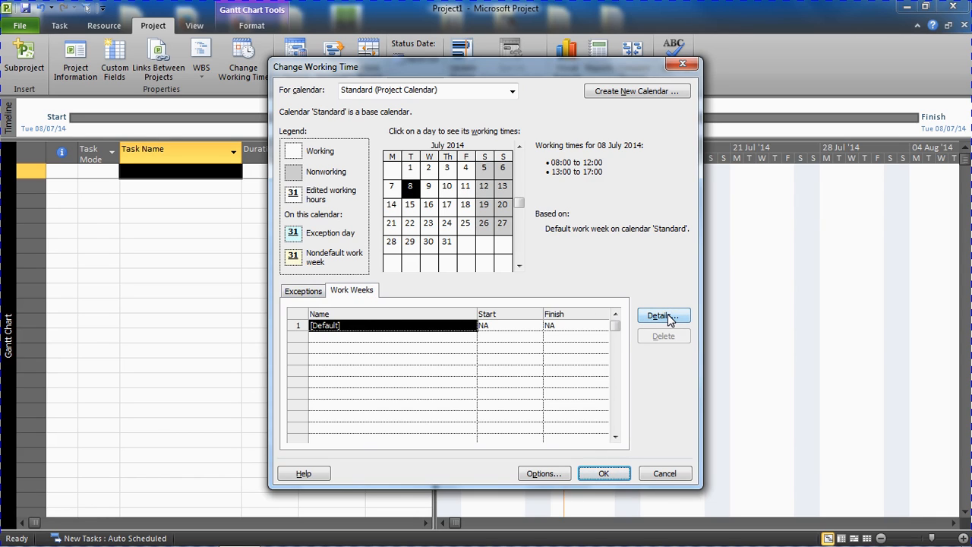
# Open the [Default] week details and select Saturday.
pyautogui.click(660, 316)
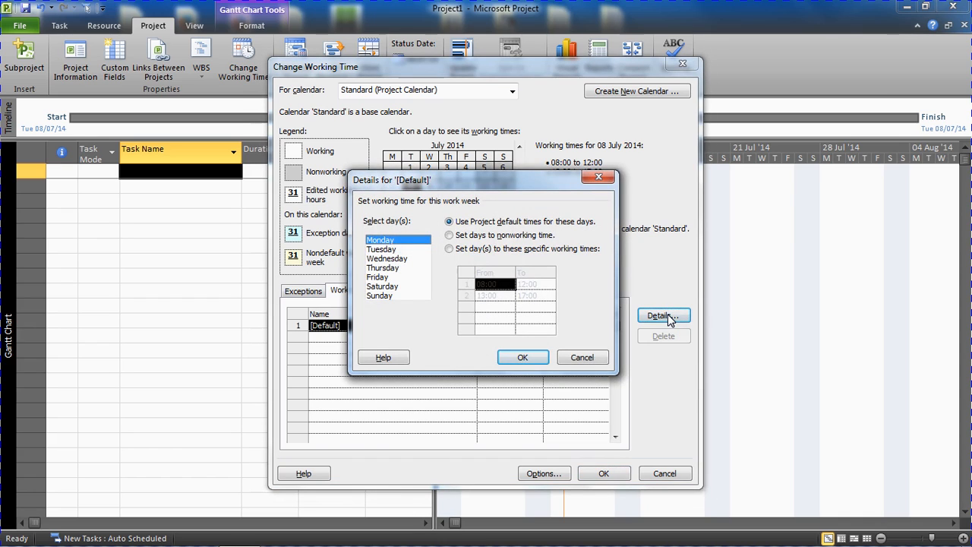
pyautogui.moveTo(399, 253)
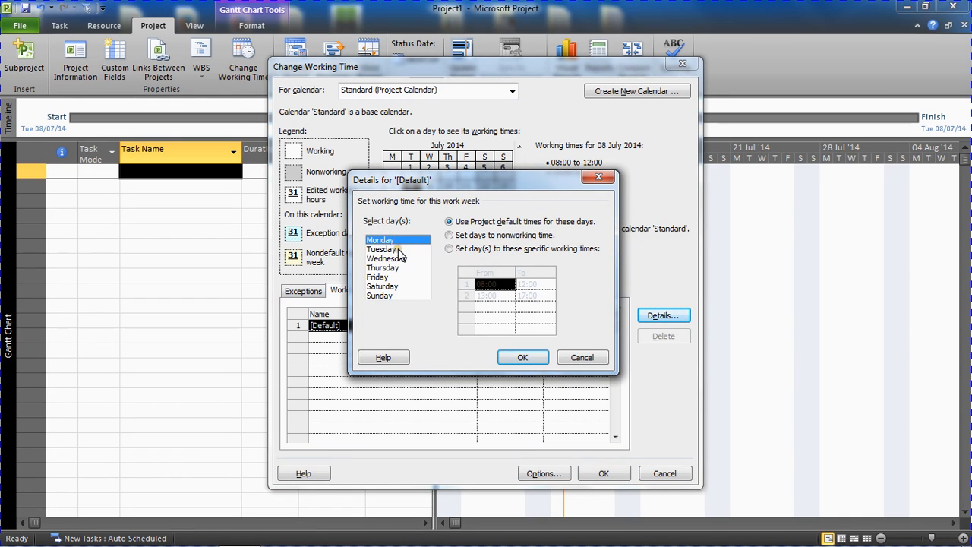
pyautogui.click(388, 259)
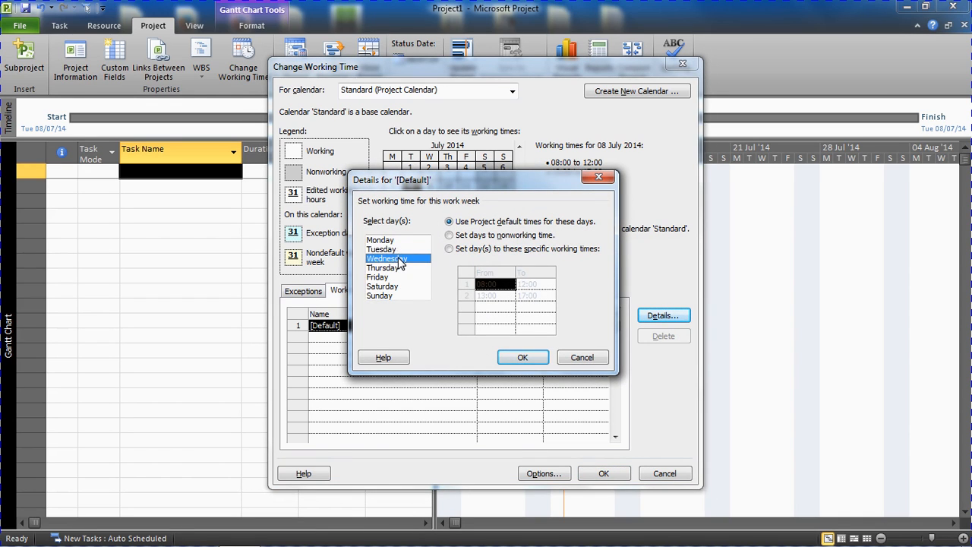
pyautogui.moveTo(432, 244)
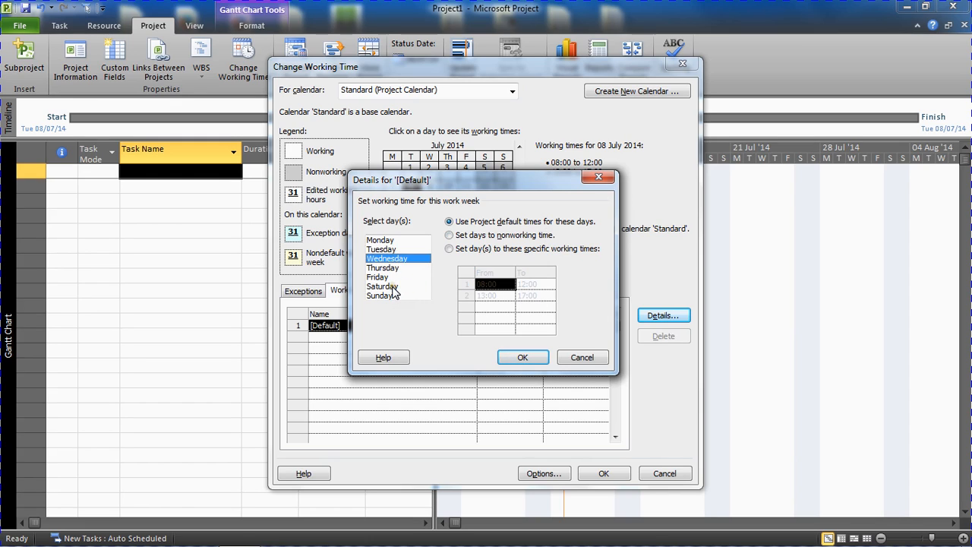
pyautogui.click(383, 287)
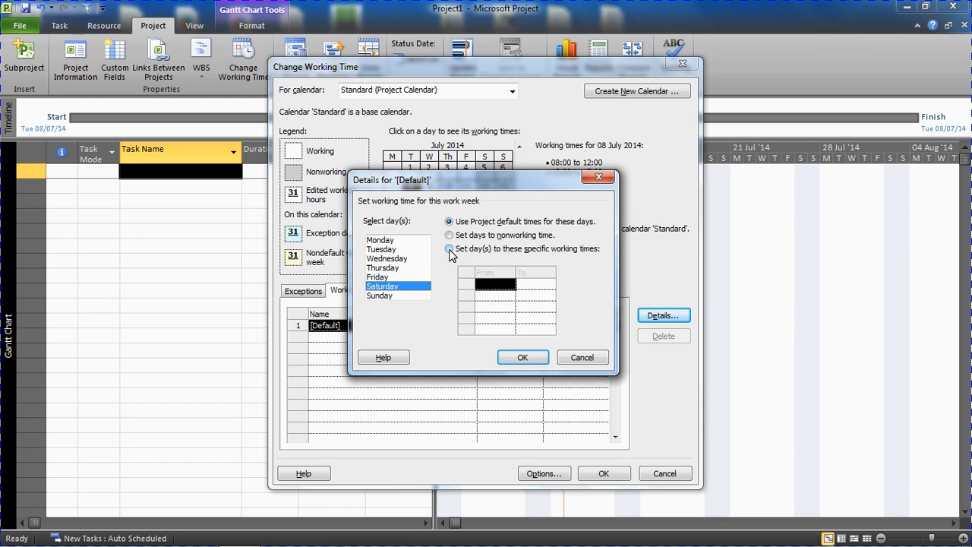
# Give Saturday specific working times of 08:00–12:00 and 13:00–17:00.
pyautogui.click(449, 248)
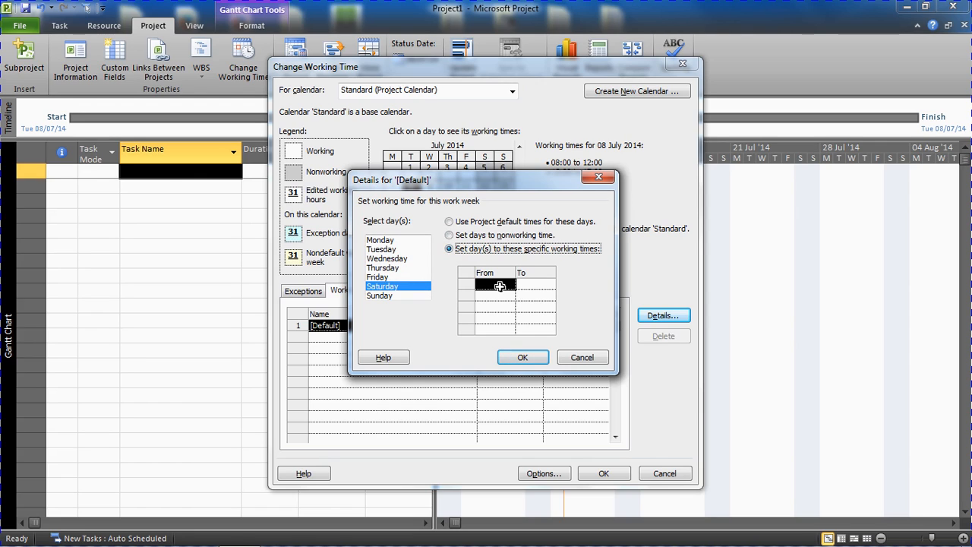
pyautogui.write('08')
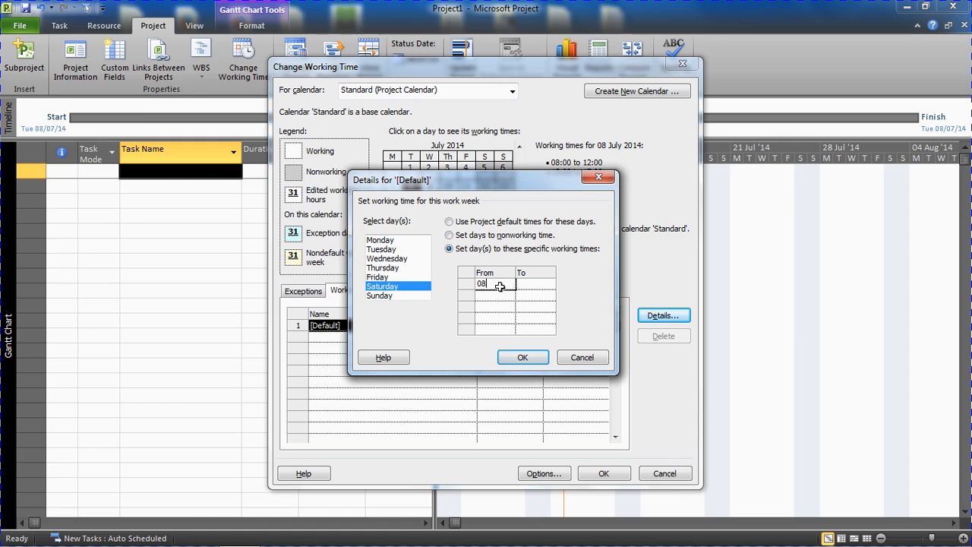
pyautogui.write(':')
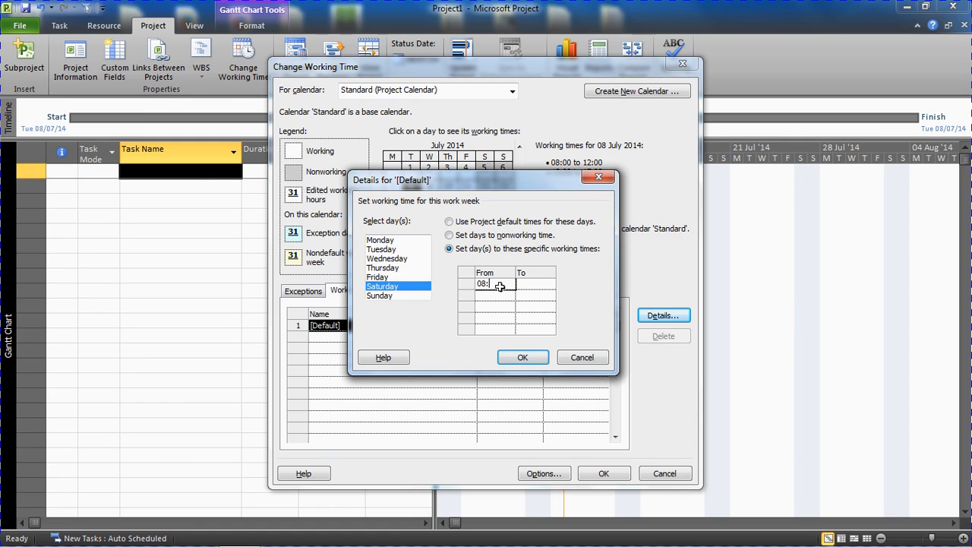
pyautogui.write('00')
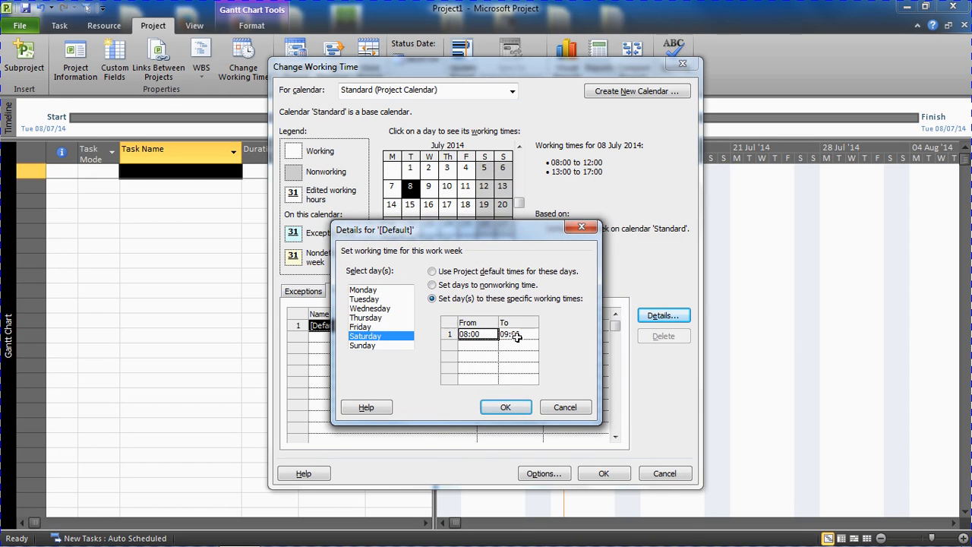
pyautogui.write('12:00')
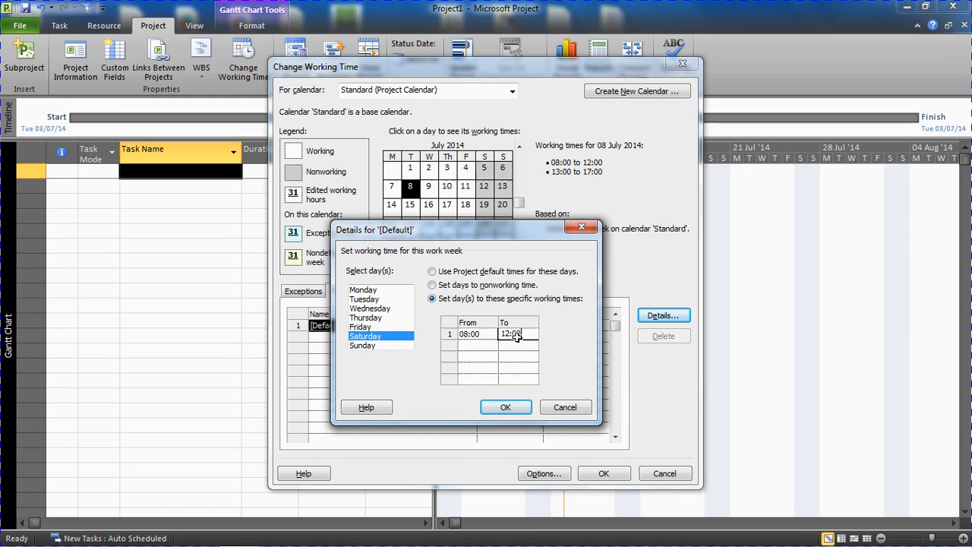
pyautogui.click(485, 347)
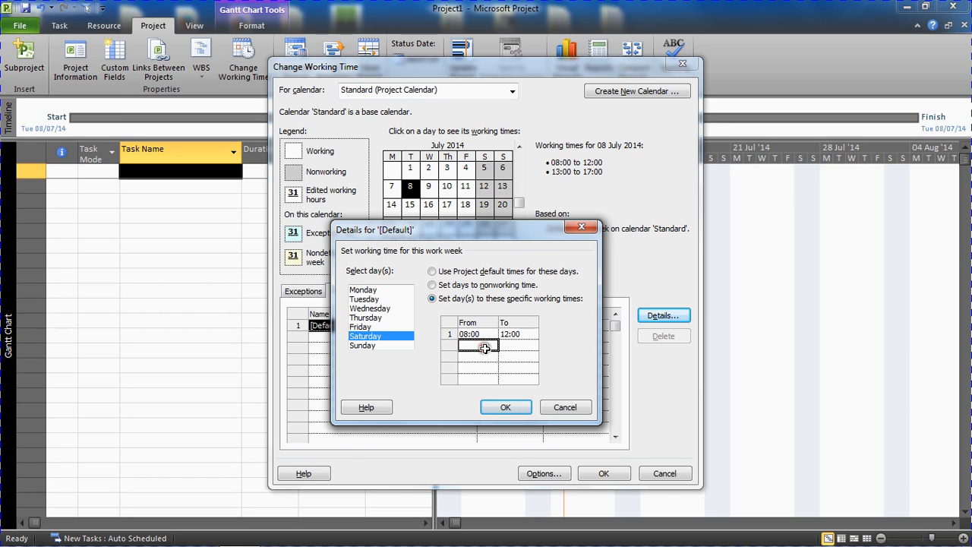
pyautogui.write('13:00')
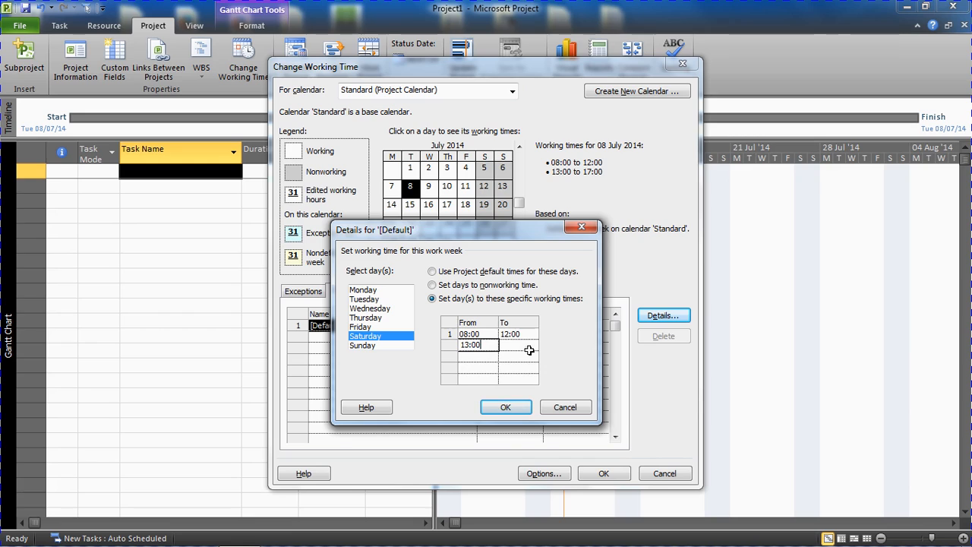
pyautogui.write('14:00')
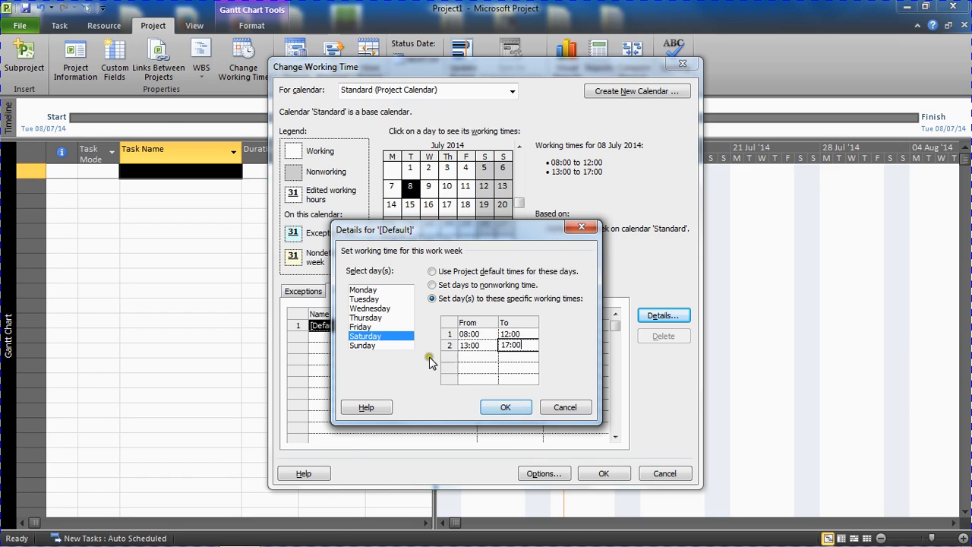
pyautogui.click(432, 271)
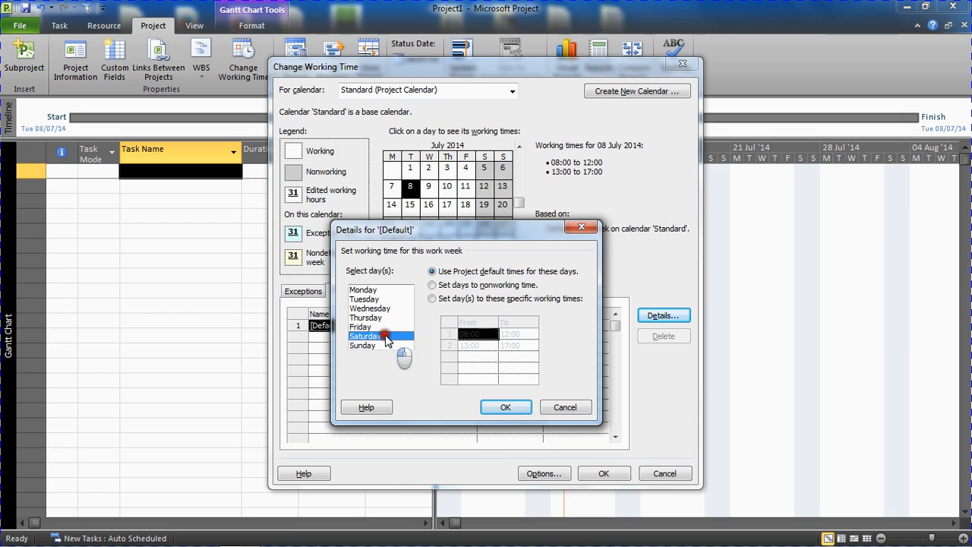
# Review Sunday's settings, then set Tuesday to nonworking time.
pyautogui.click(432, 298)
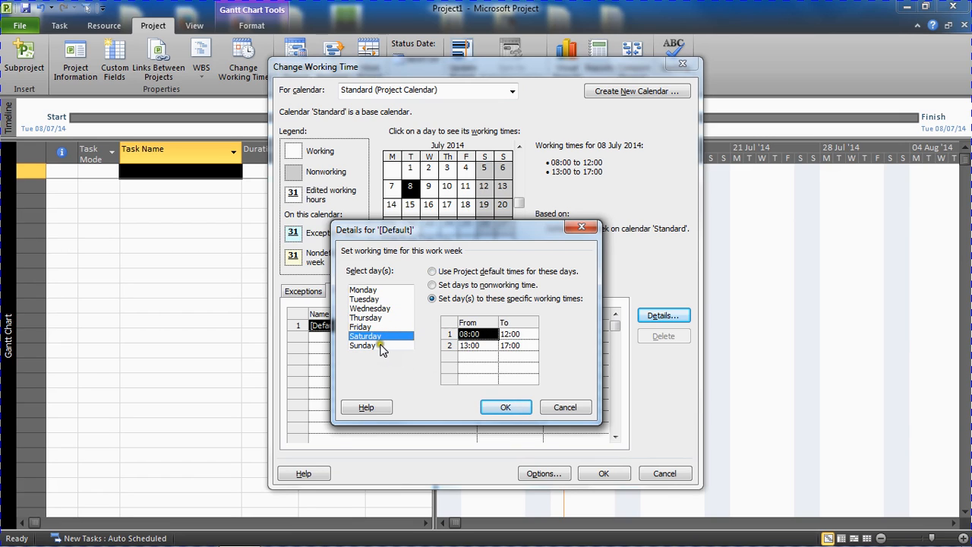
pyautogui.click(363, 346)
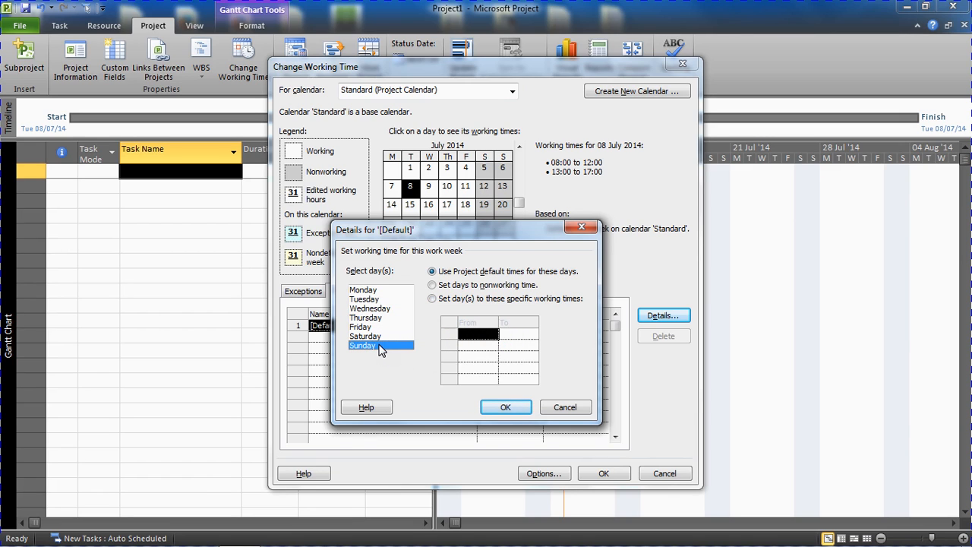
pyautogui.moveTo(394, 339)
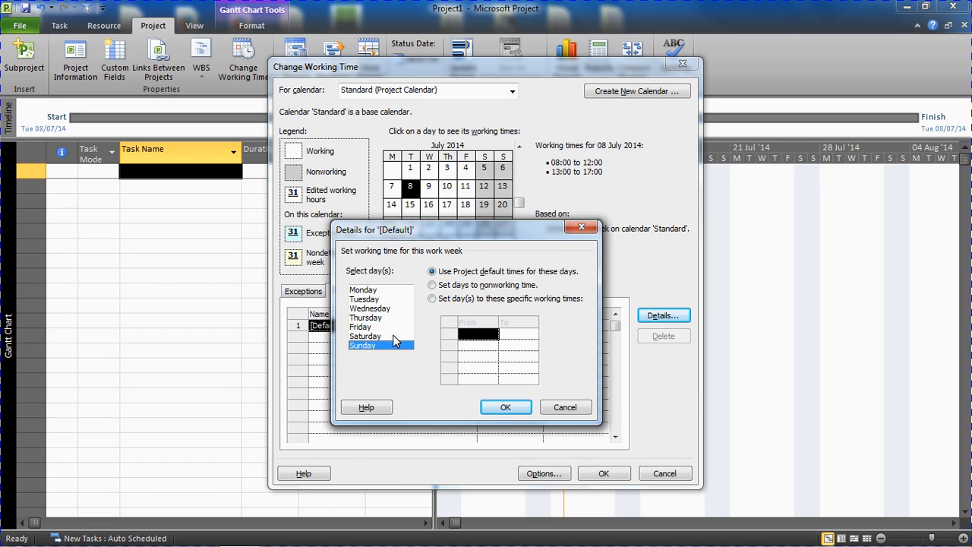
pyautogui.click(364, 299)
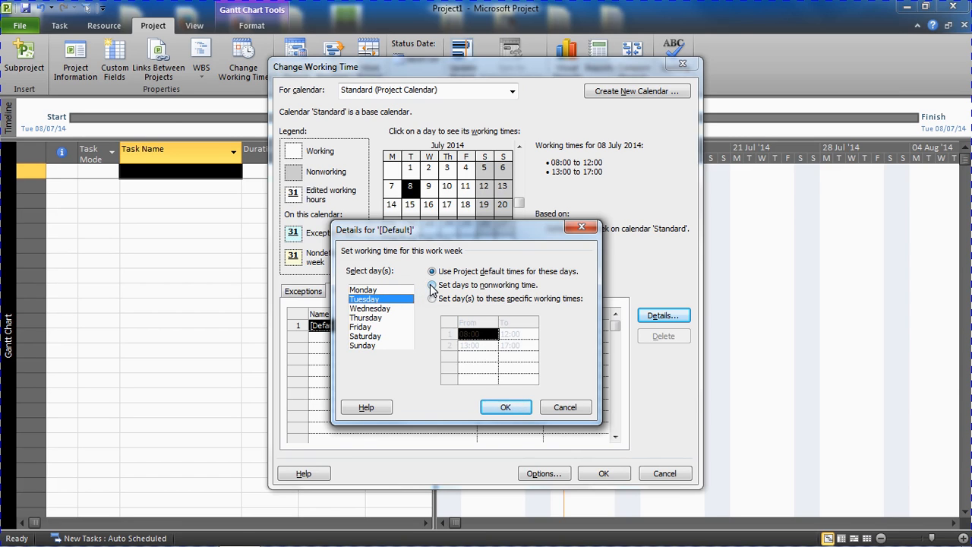
pyautogui.click(431, 285)
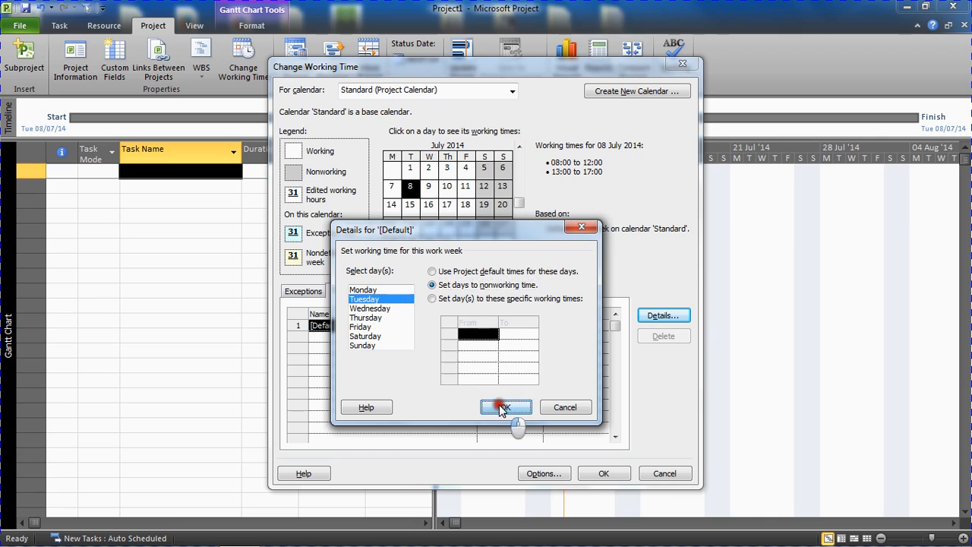
# Confirm the [Default] week details, making July Tuesdays nonworking and Saturdays working.
pyautogui.click(505, 407)
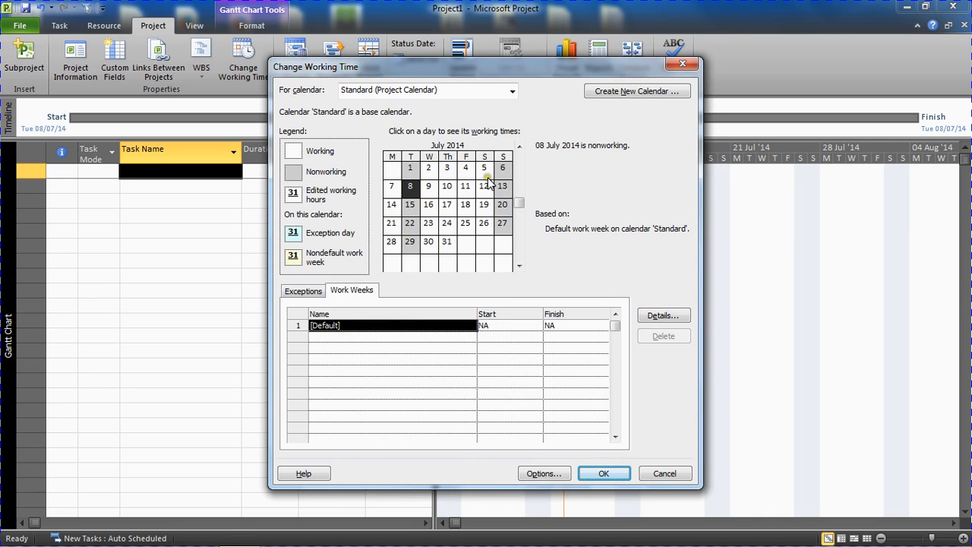
pyautogui.moveTo(421, 186)
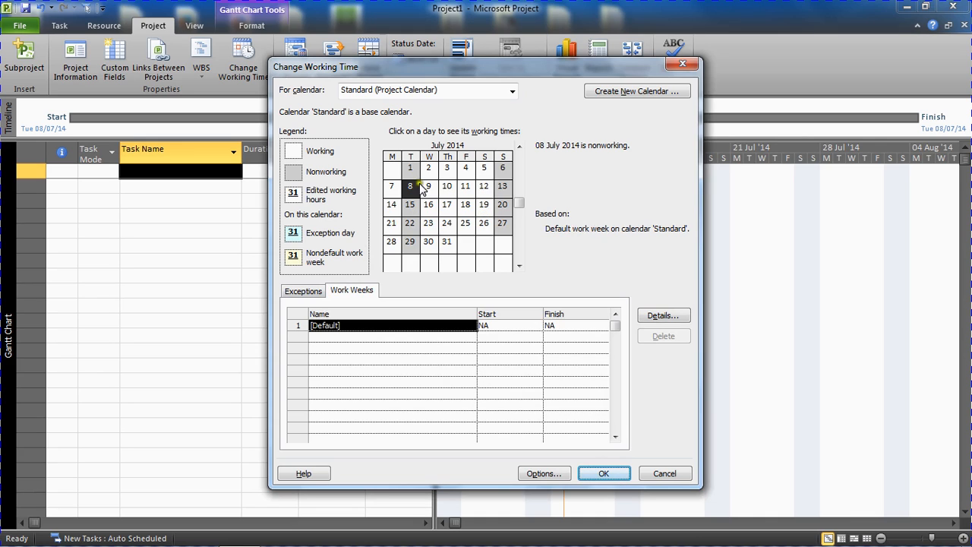